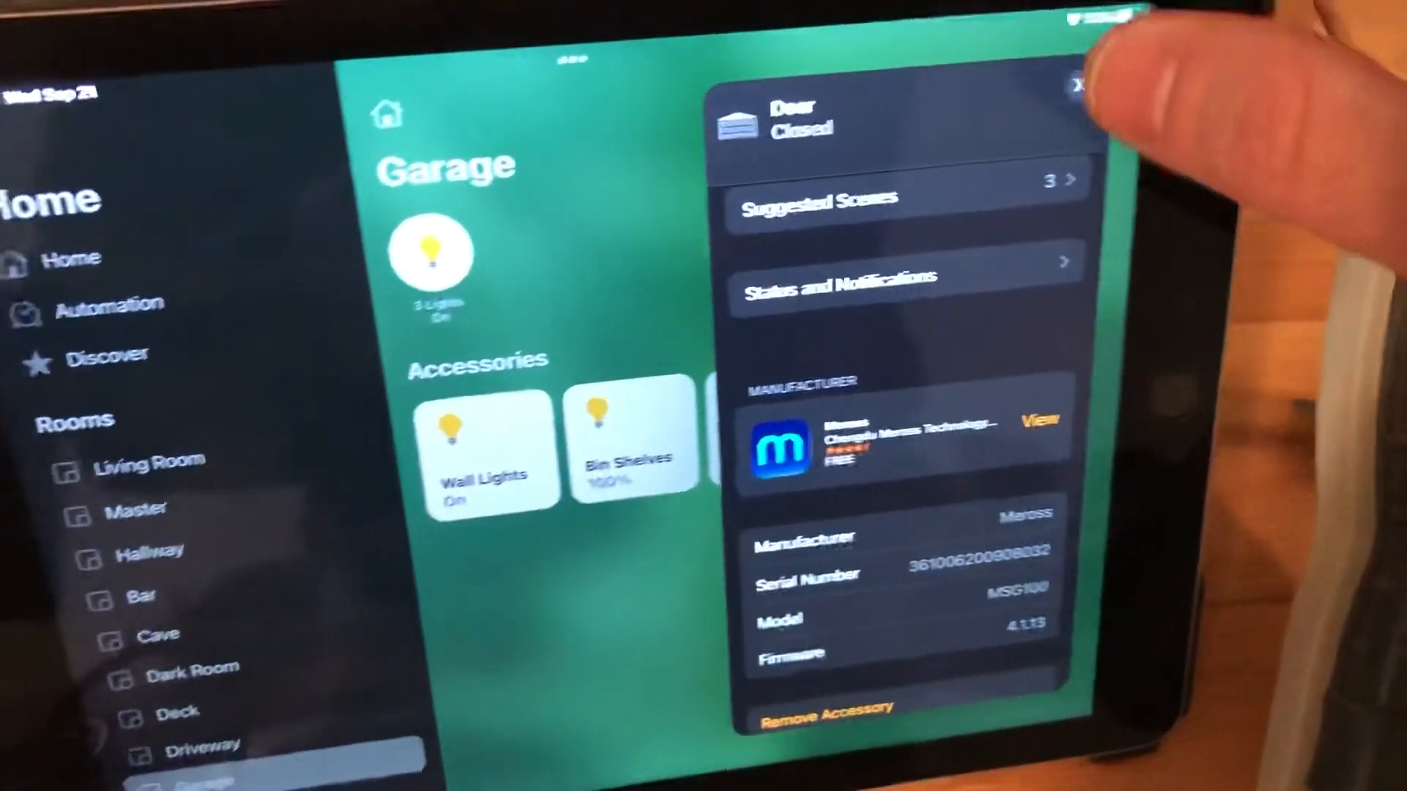
# Close the Meross garage door's Door accessory card, returning to the Garage room tiles
pyautogui.click(1080, 84)
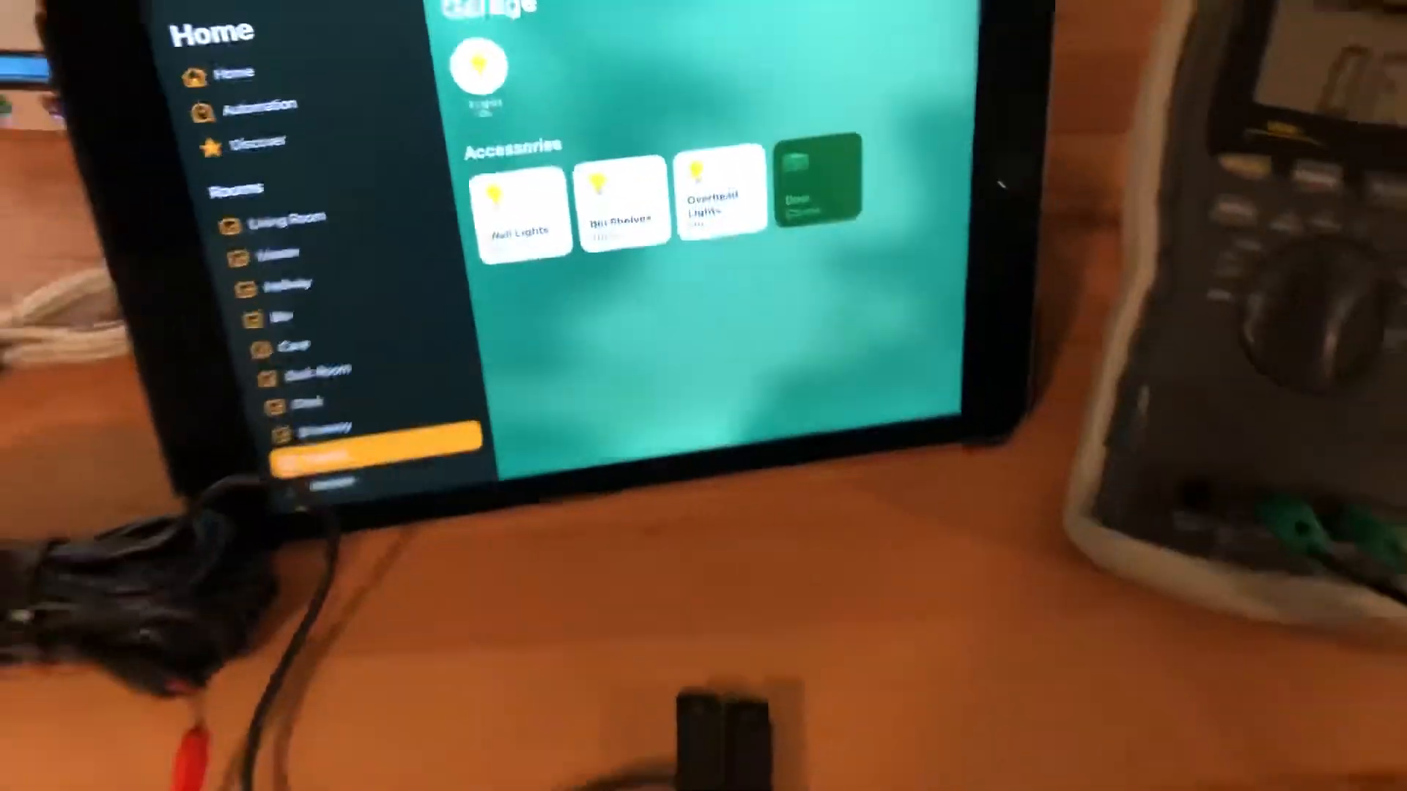